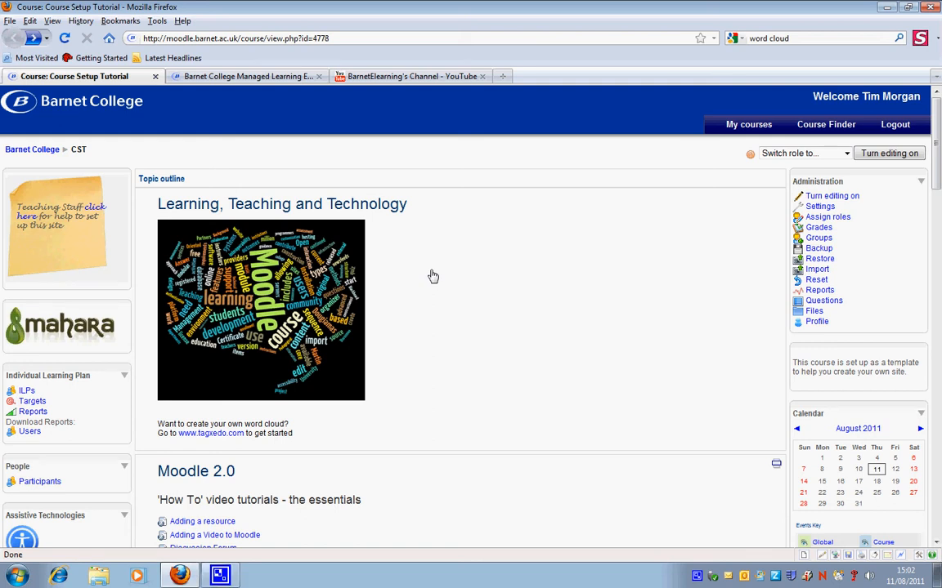
mouse_move(82, 327)
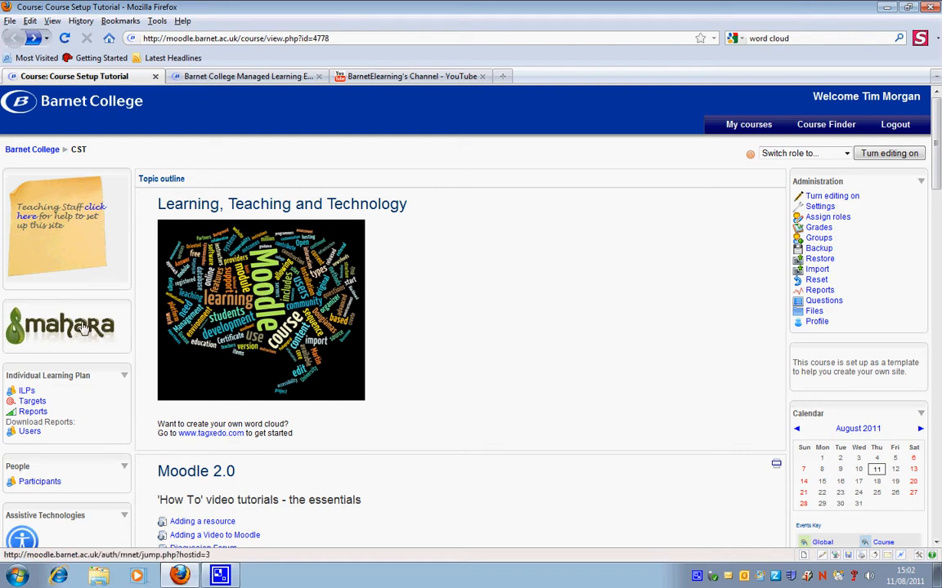
- Jump from the Moodle course page to the Mahara ePortfolio site
left_click(62, 325)
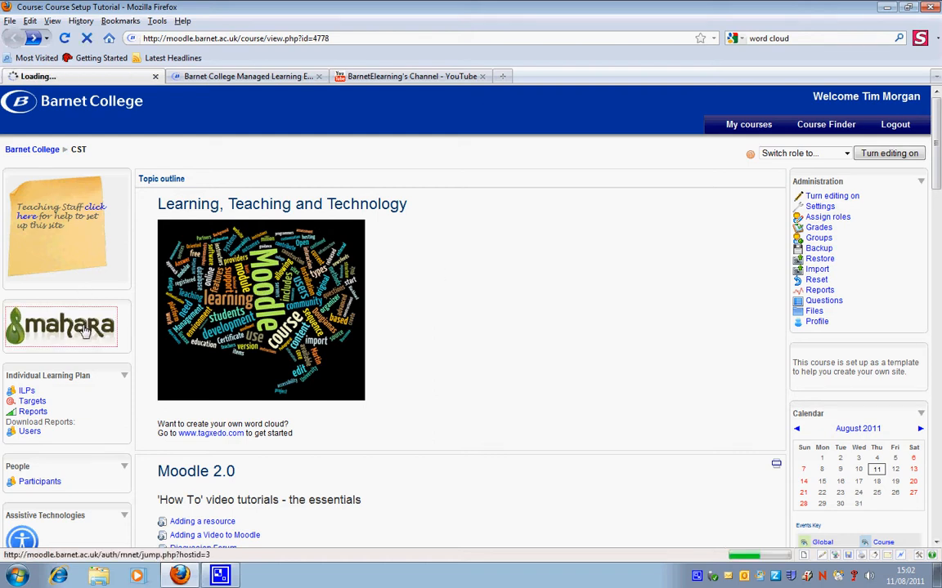
left_click(62, 325)
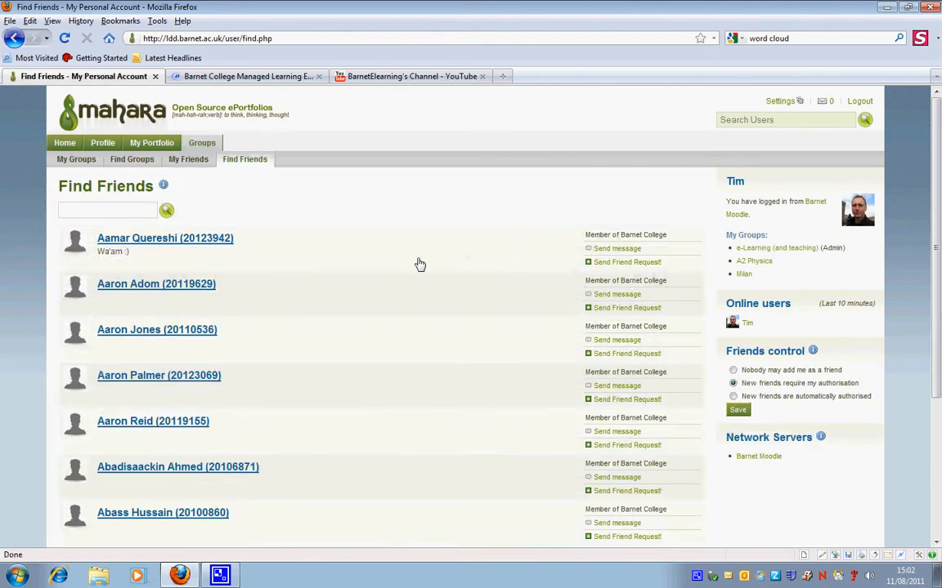
mouse_move(209, 292)
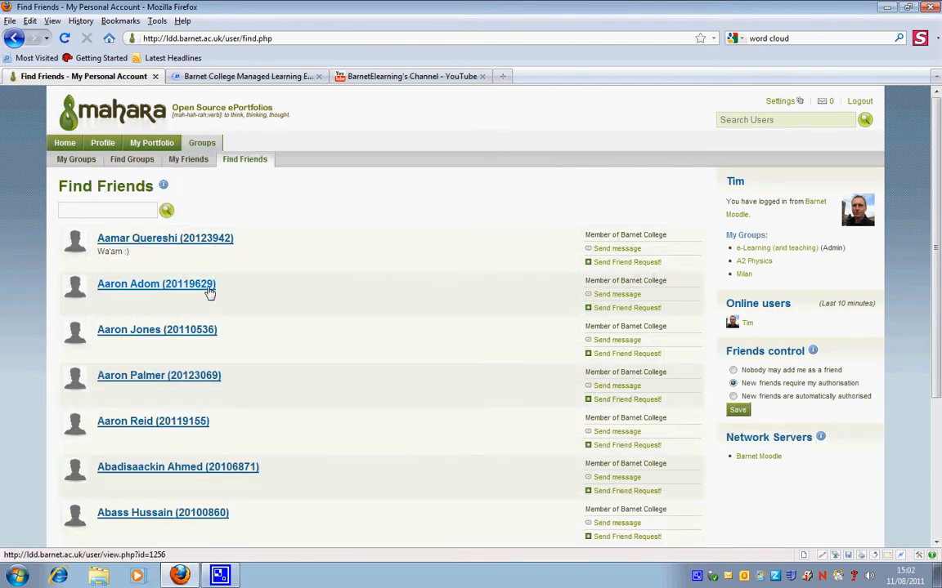
scroll("down", 3)
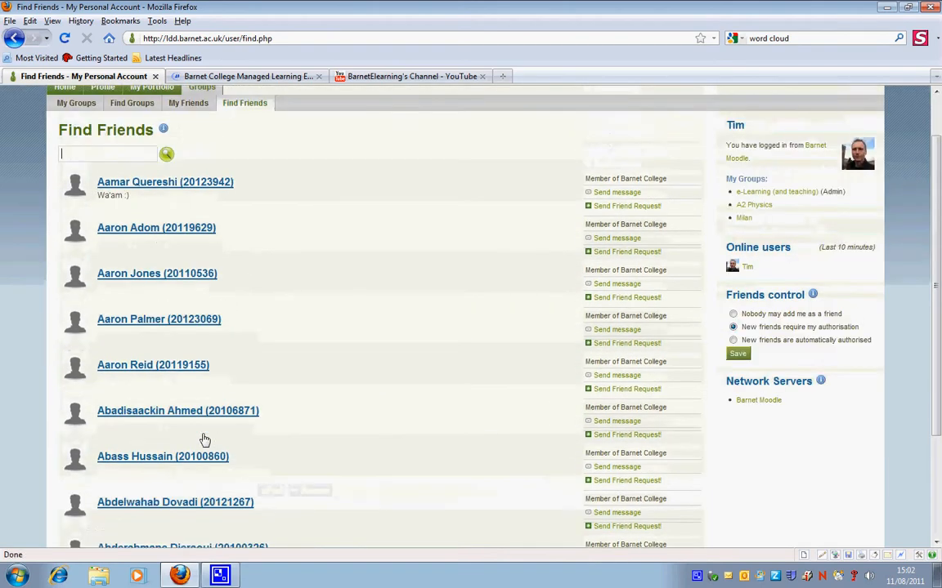
scroll("up", 3)
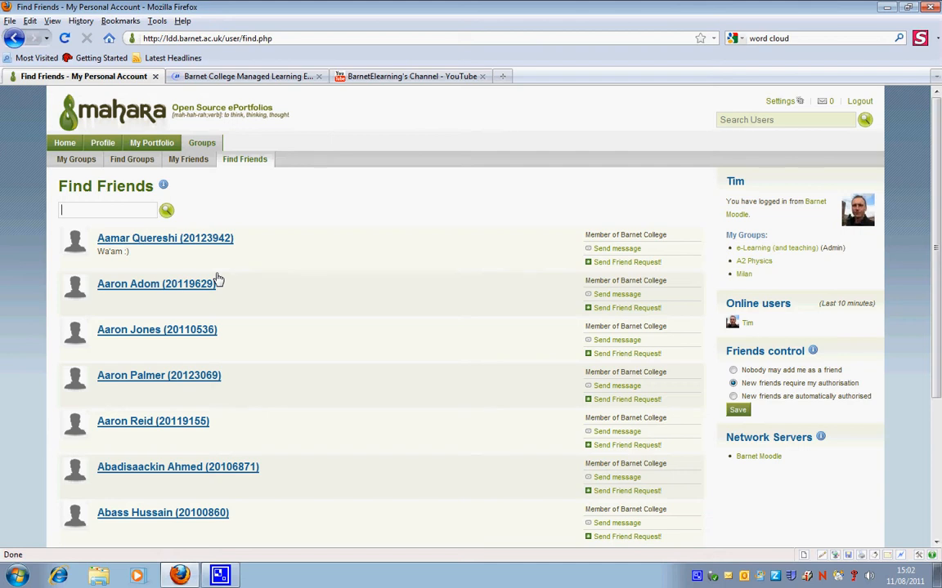
left_click(106, 209)
type("beth")
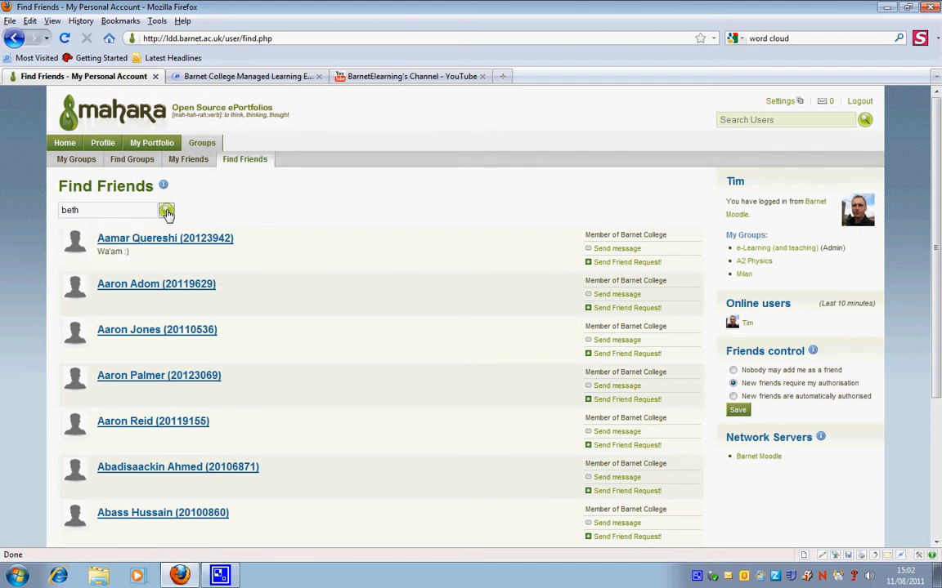
left_click(167, 209)
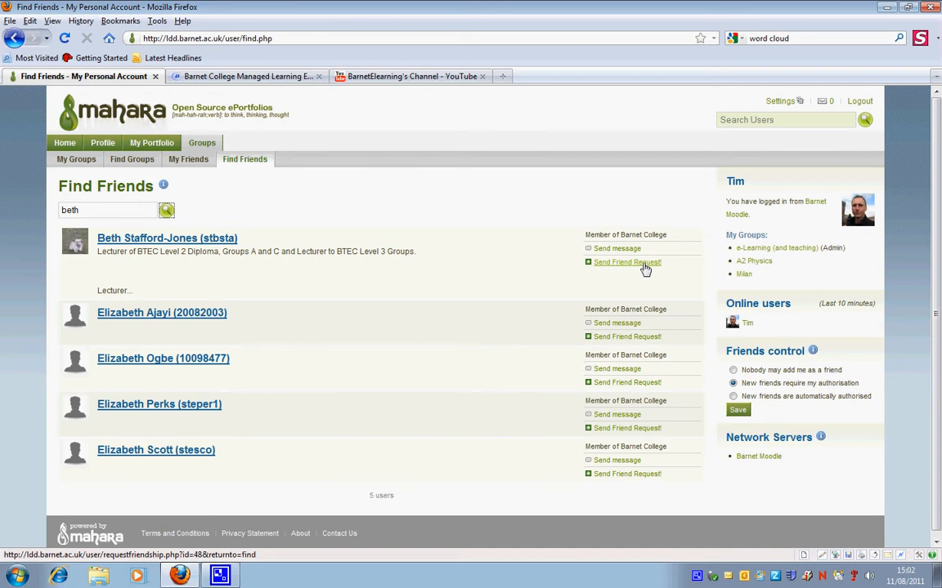
mouse_move(628, 269)
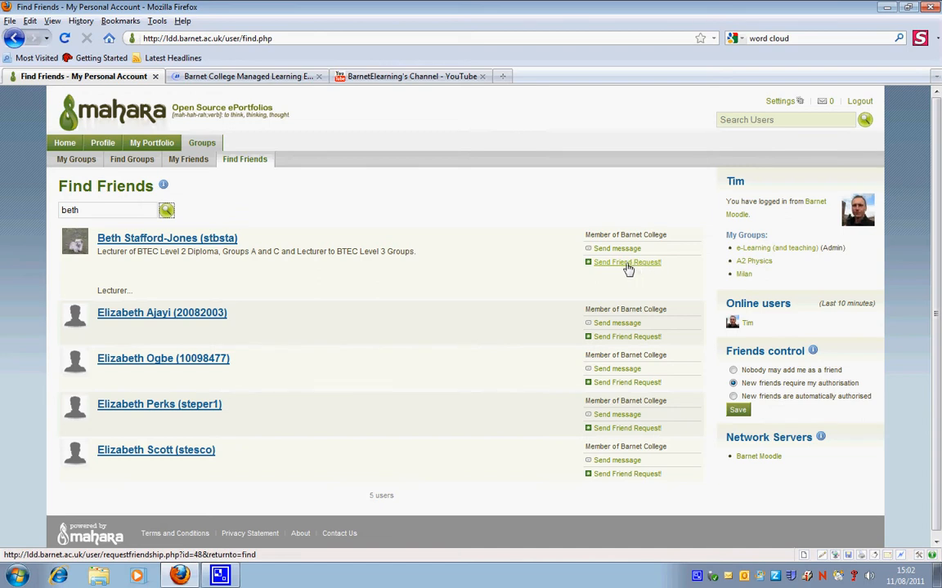
left_click(627, 262)
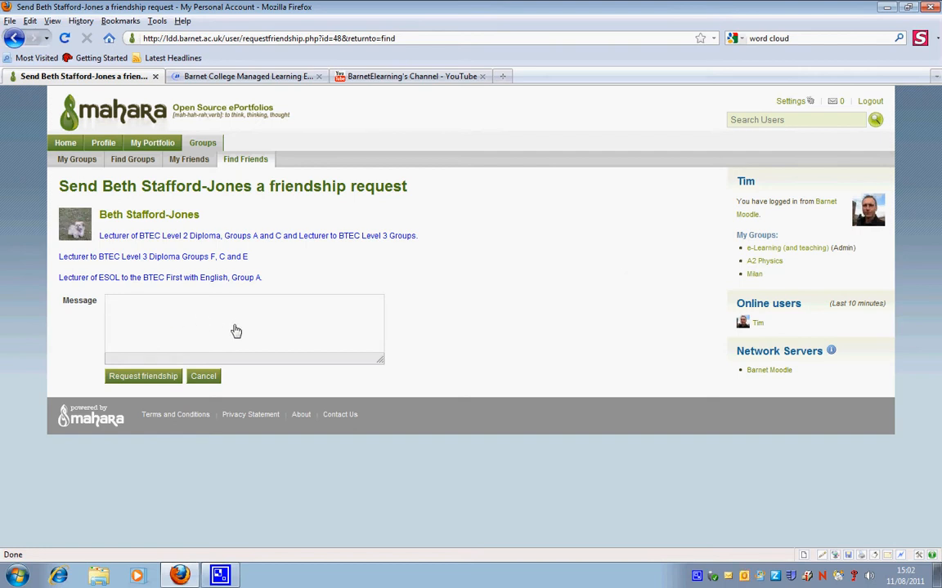
type("Hi B")
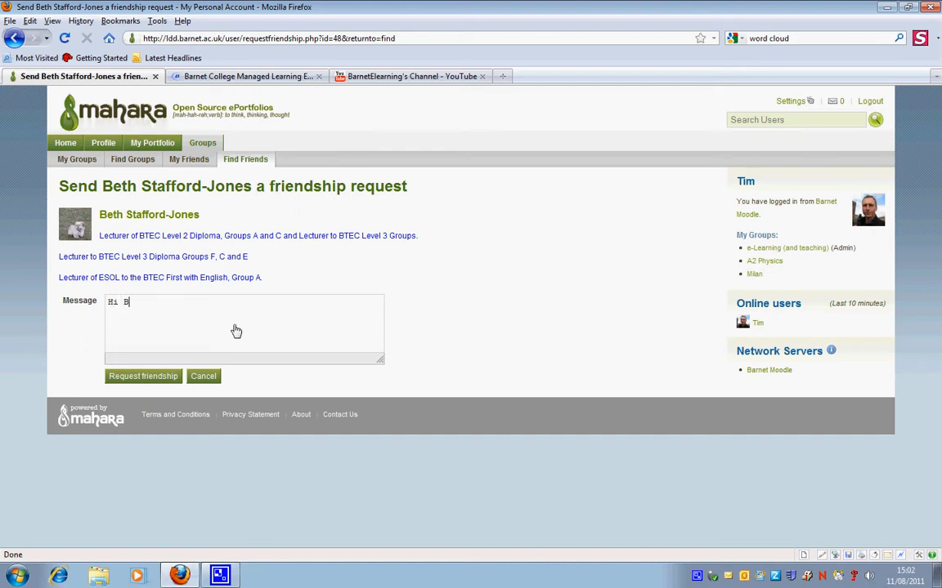
type("eth, C")
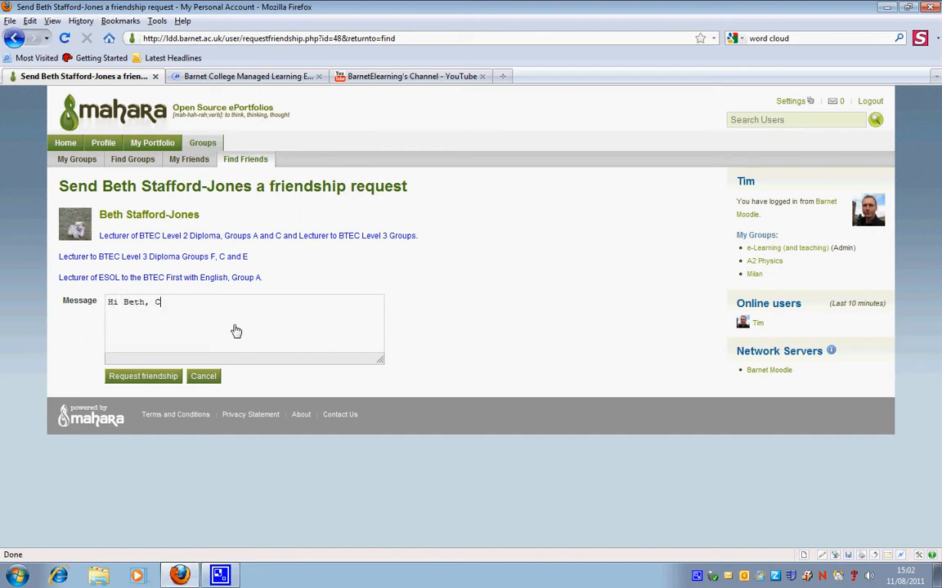
type("ould you inclu")
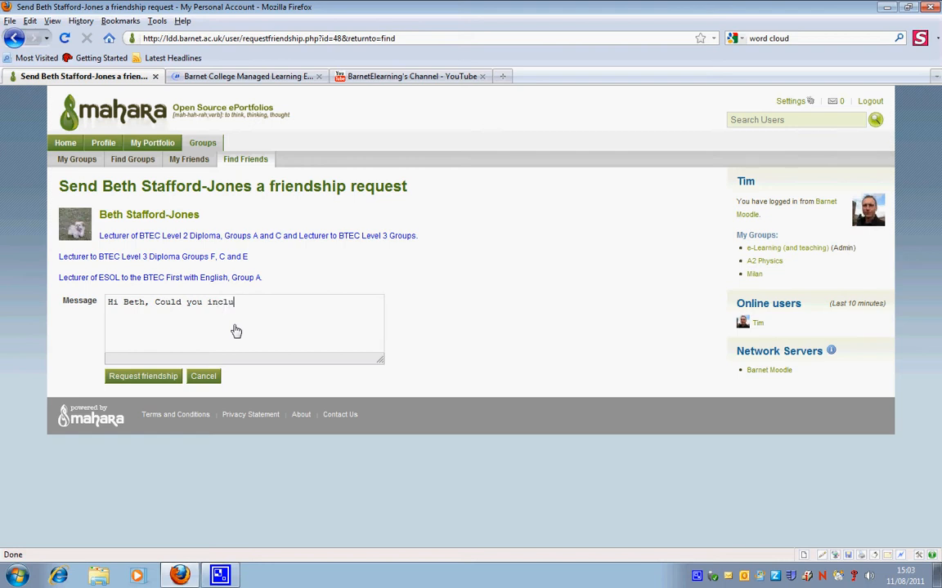
type("de me in your")
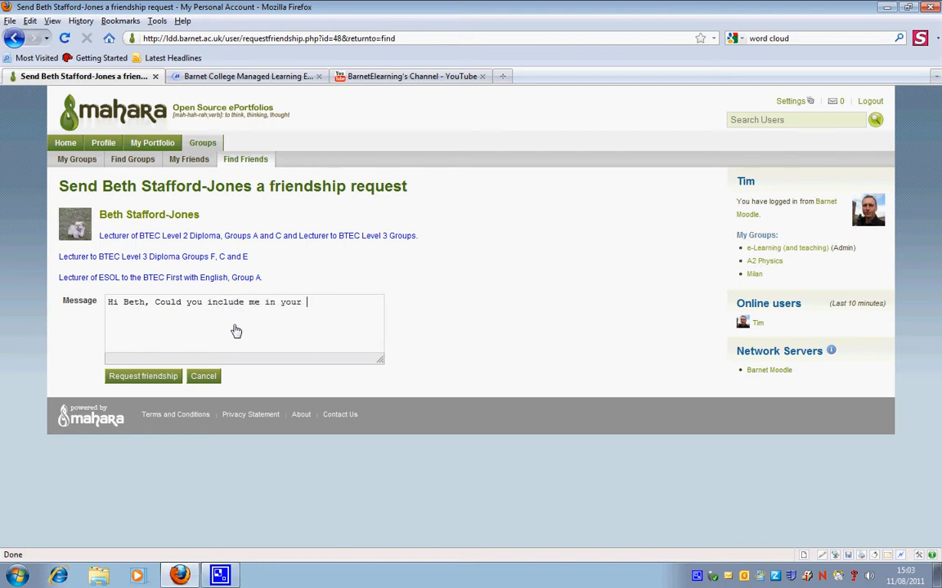
type("friend l")
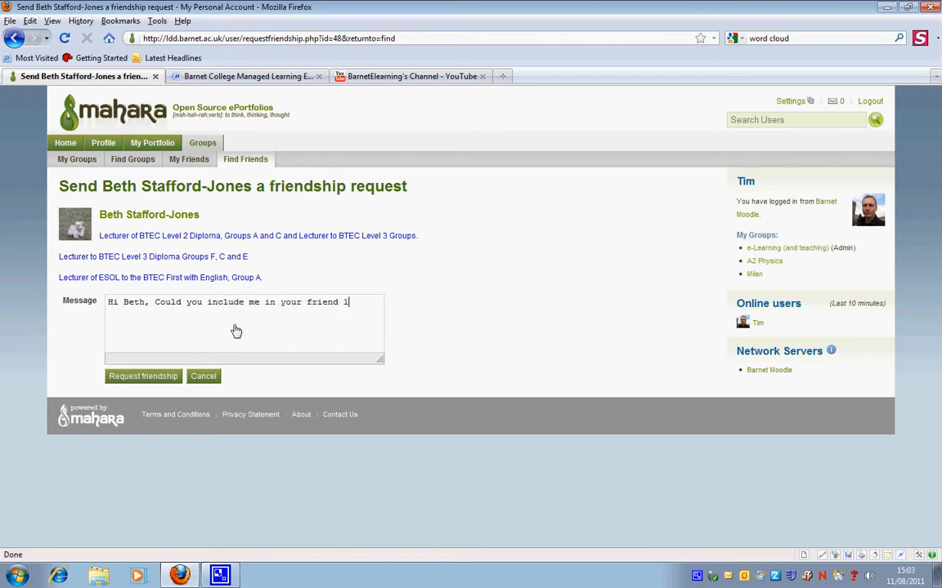
type("ist?")
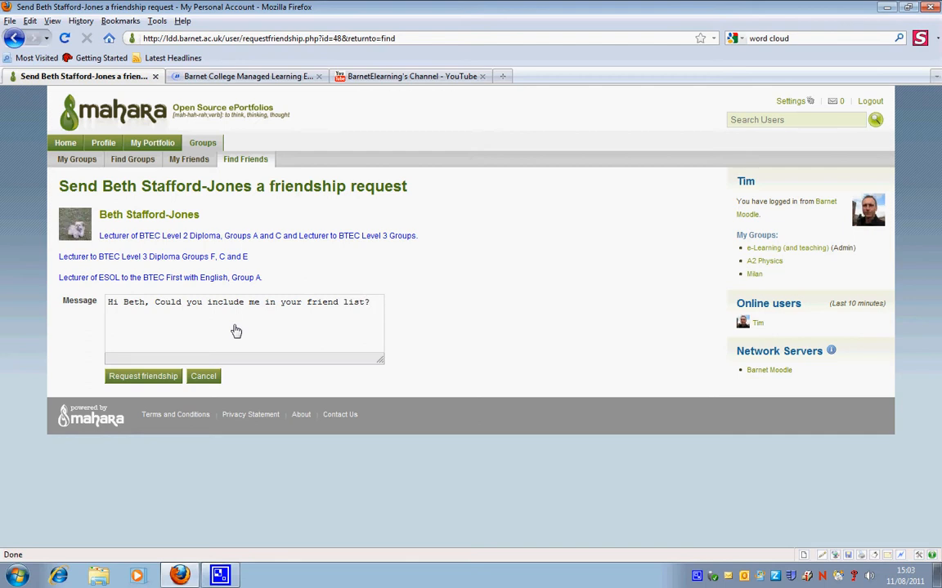
left_click(144, 376)
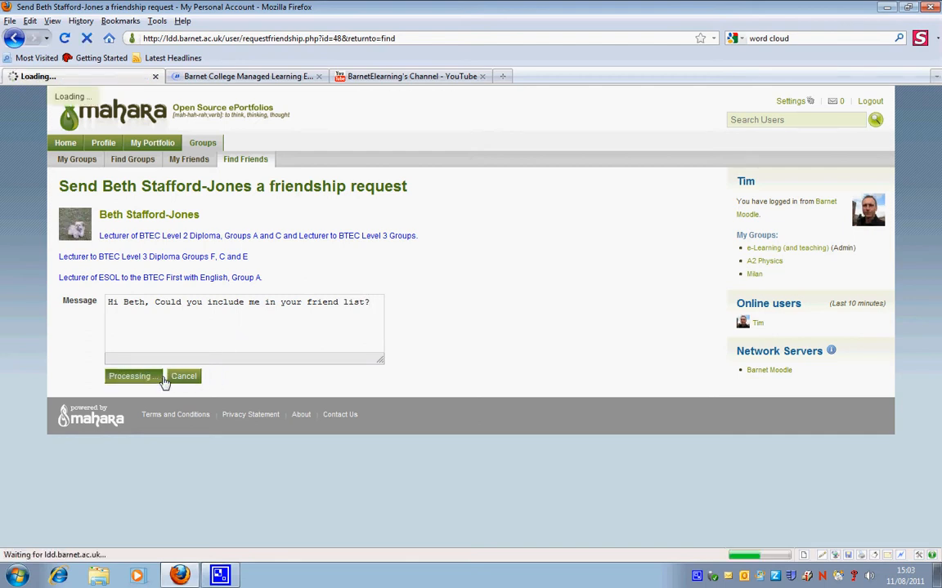
- After the request is confirmed sent, view My Friends listing three current friends
left_click(131, 376)
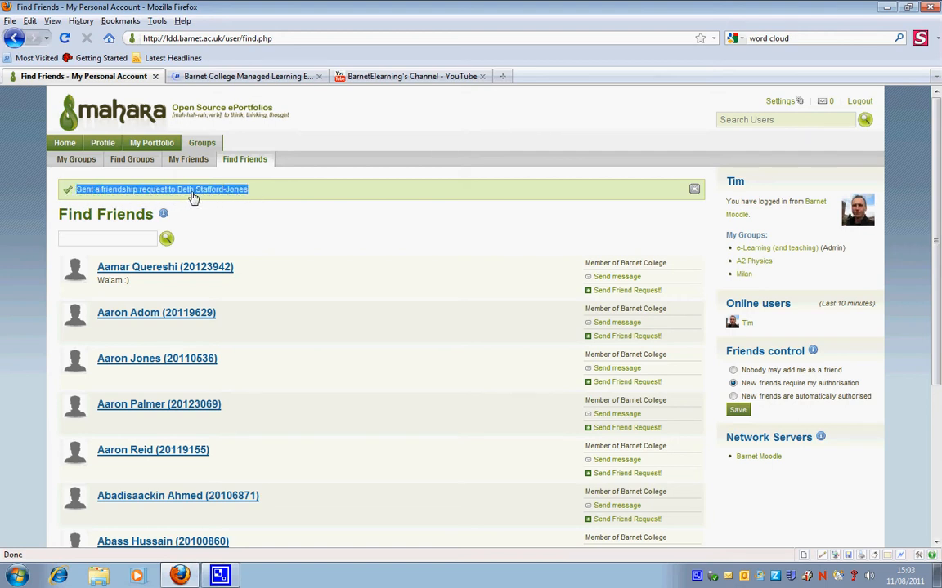
mouse_move(476, 247)
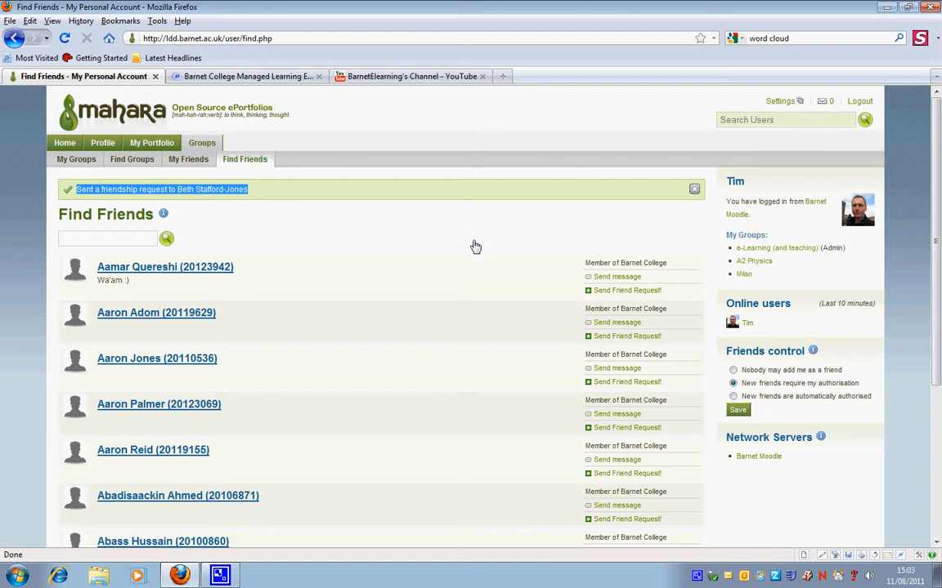
mouse_move(245, 160)
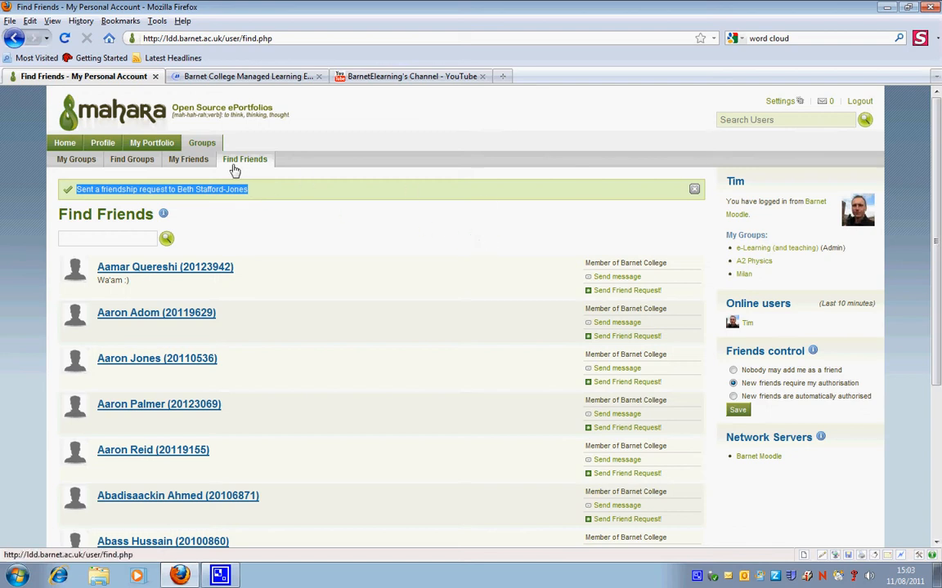
left_click(189, 159)
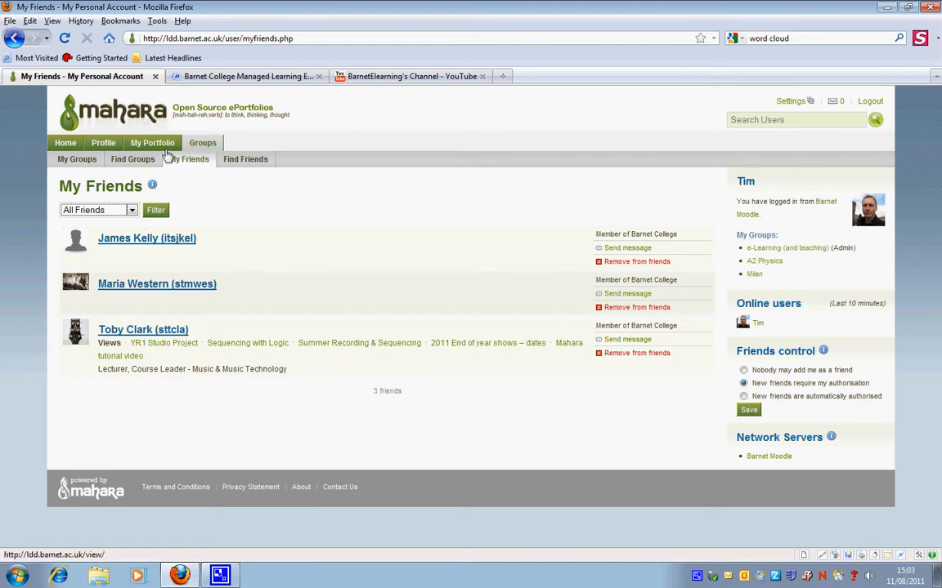
- On Find Groups, locate BTEC Business L2-C with its 'Request to join this group' link
left_click(65, 144)
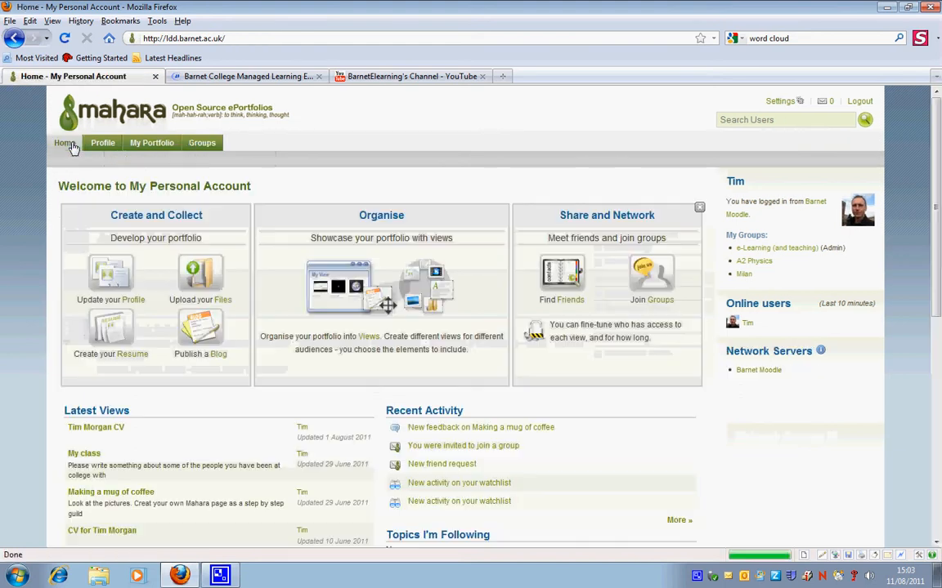
mouse_move(664, 306)
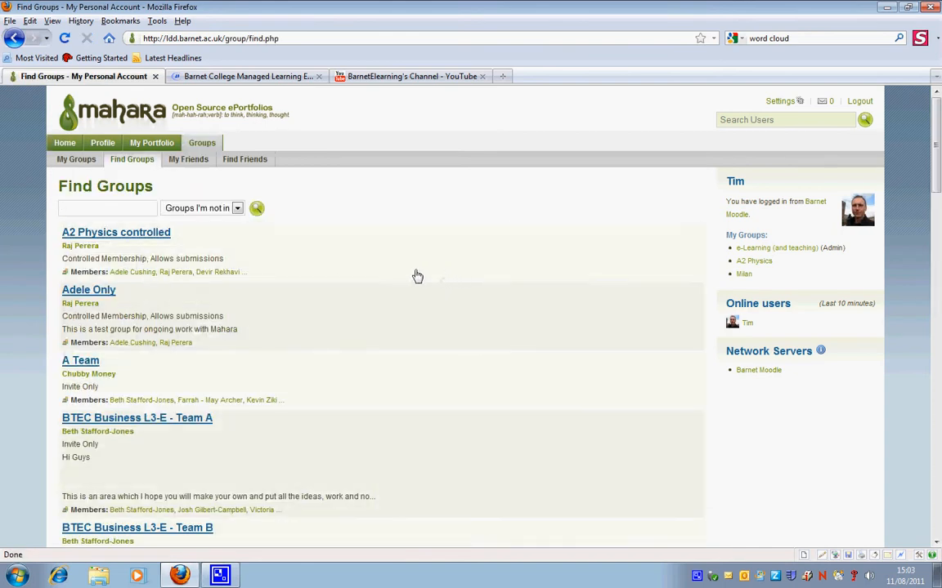
scroll("down", 3)
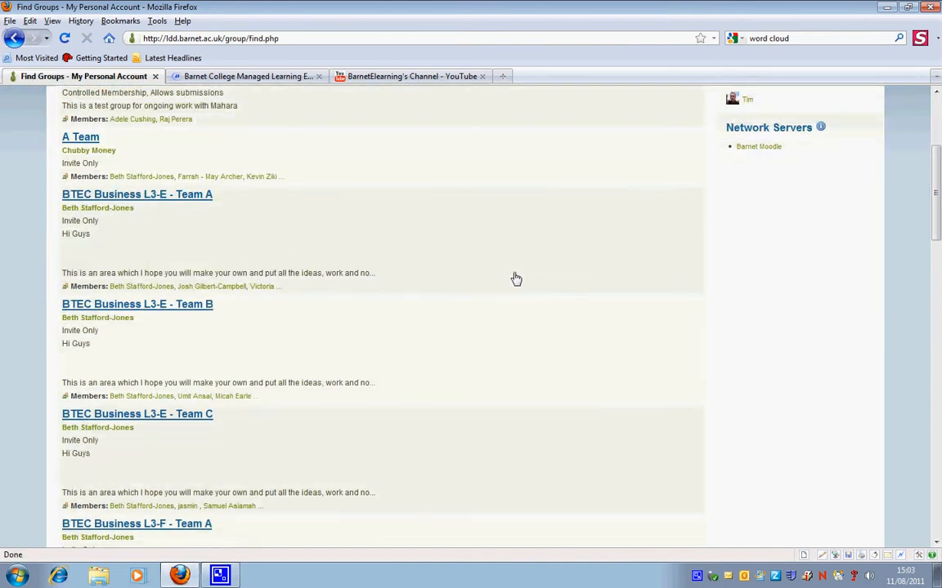
mouse_move(232, 217)
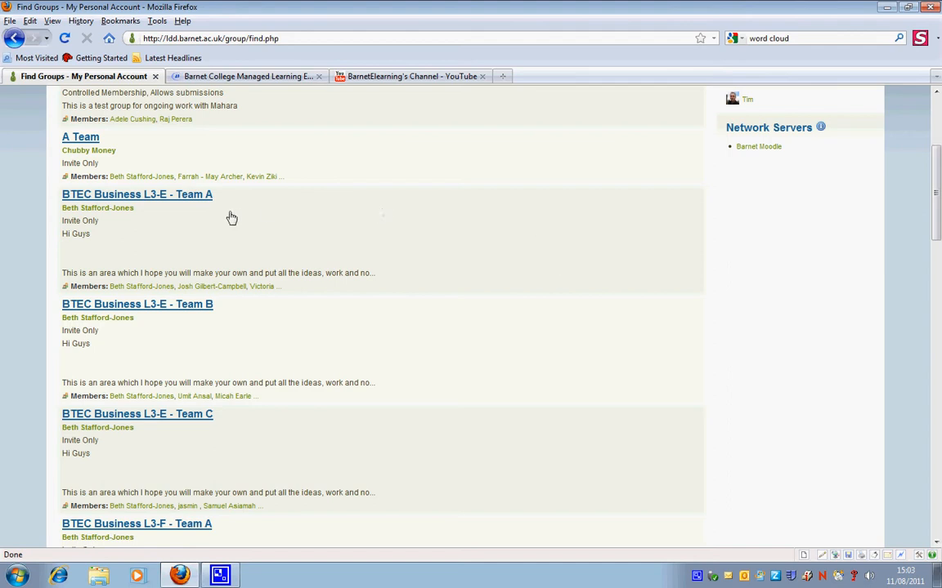
mouse_move(446, 215)
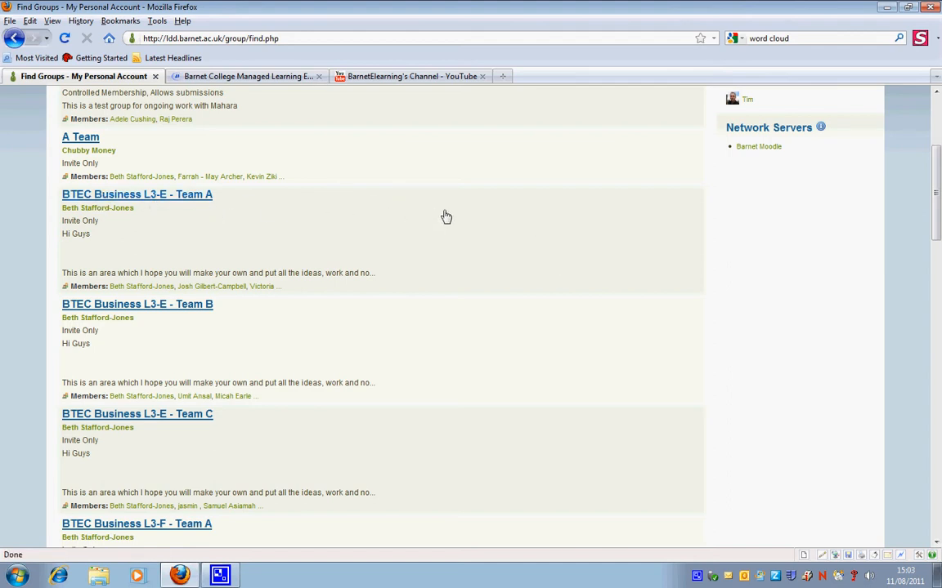
scroll("down", 3)
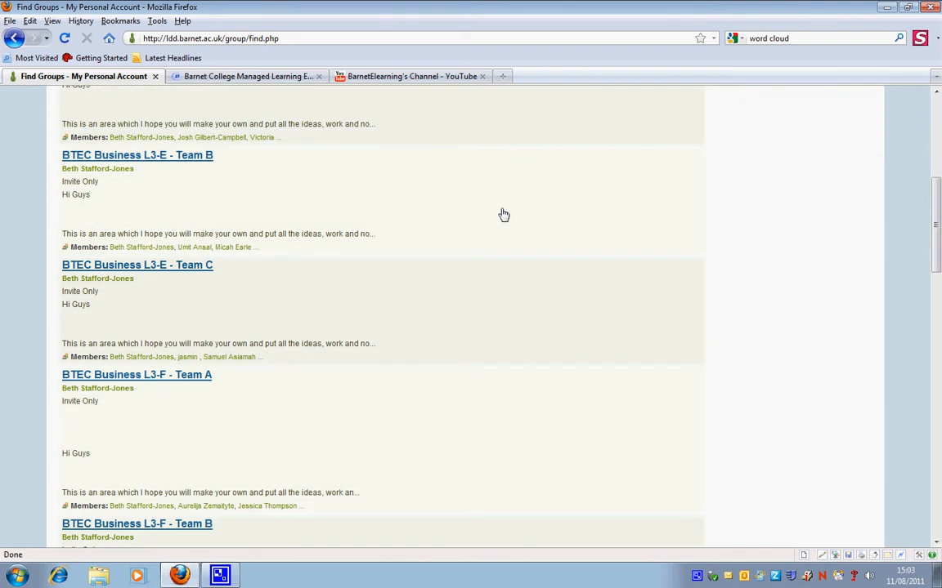
scroll("down", 3)
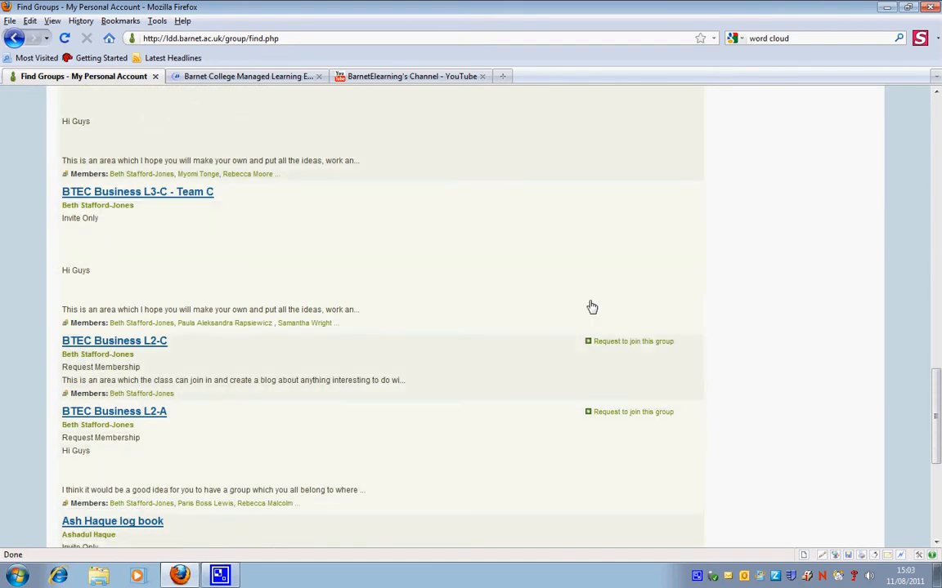
mouse_move(644, 344)
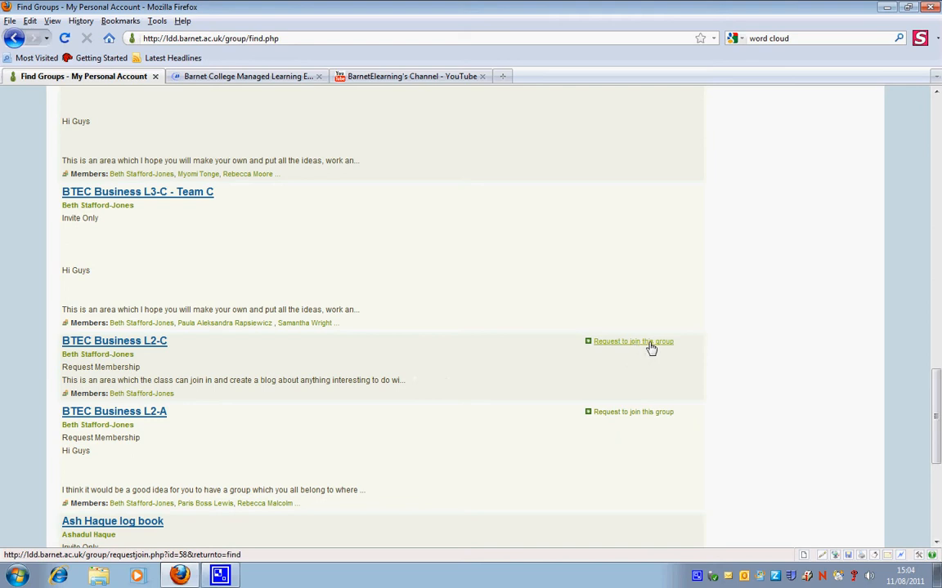
- Request to join BTEC Business L2-C with reason 'Hi Beth, Could I join your group please?'
left_click(634, 342)
type("Hi Beth")
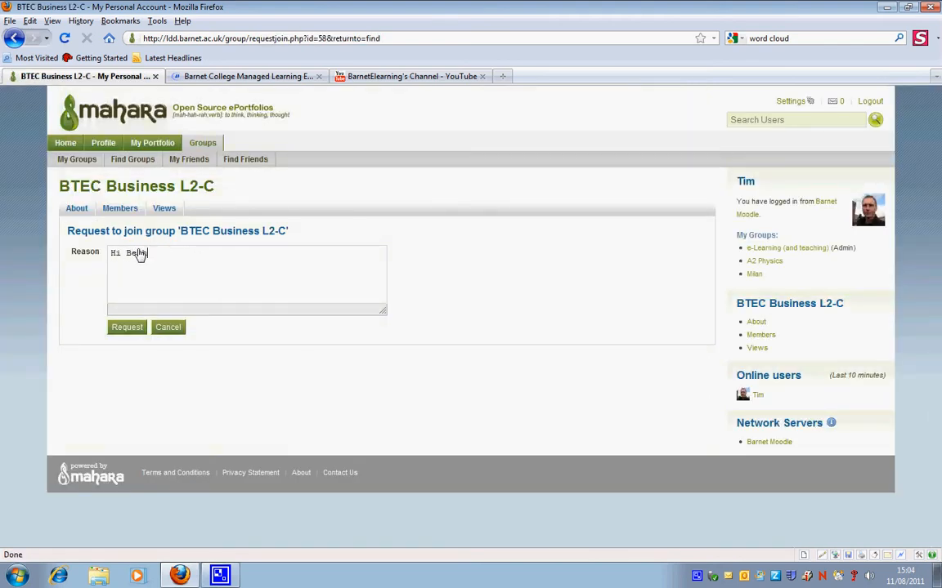
type(", Could")
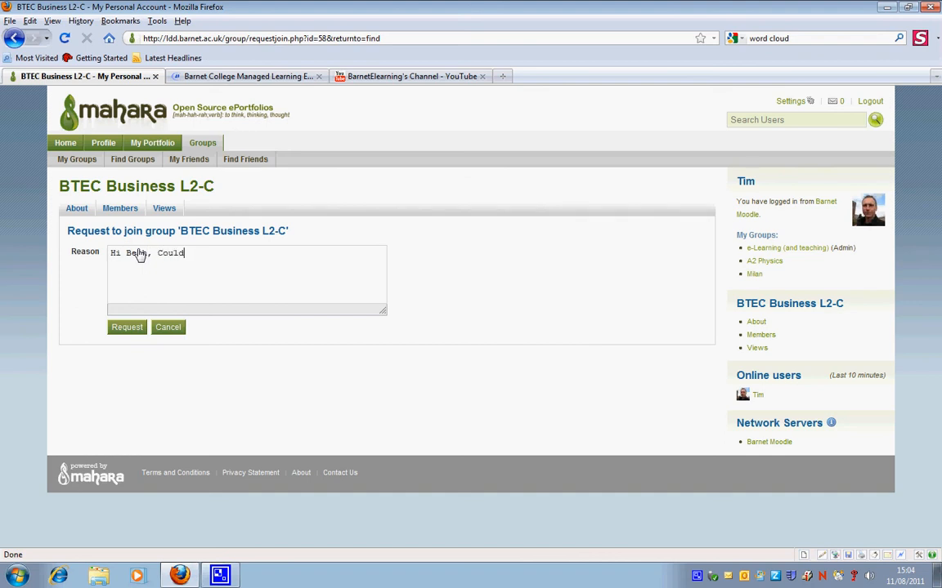
type("I join")
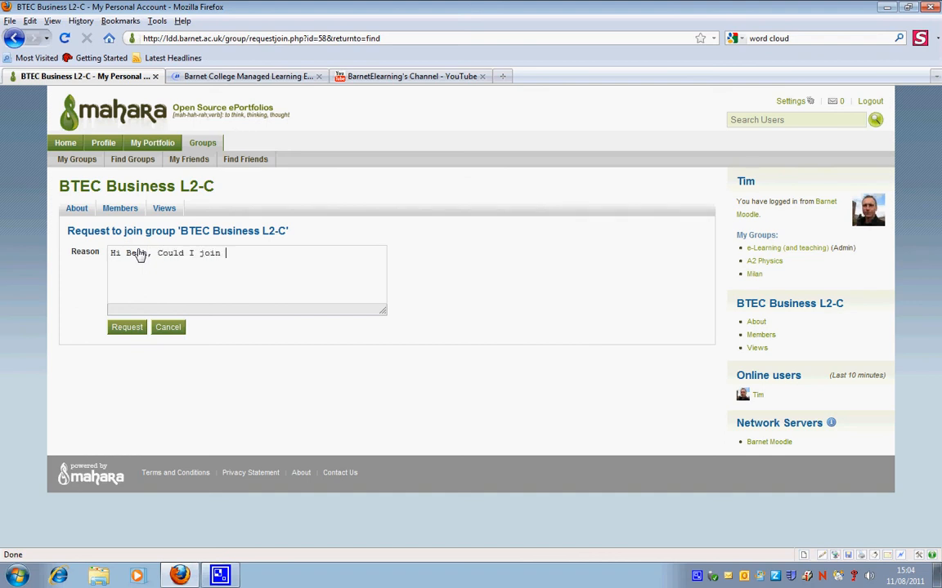
type("your")
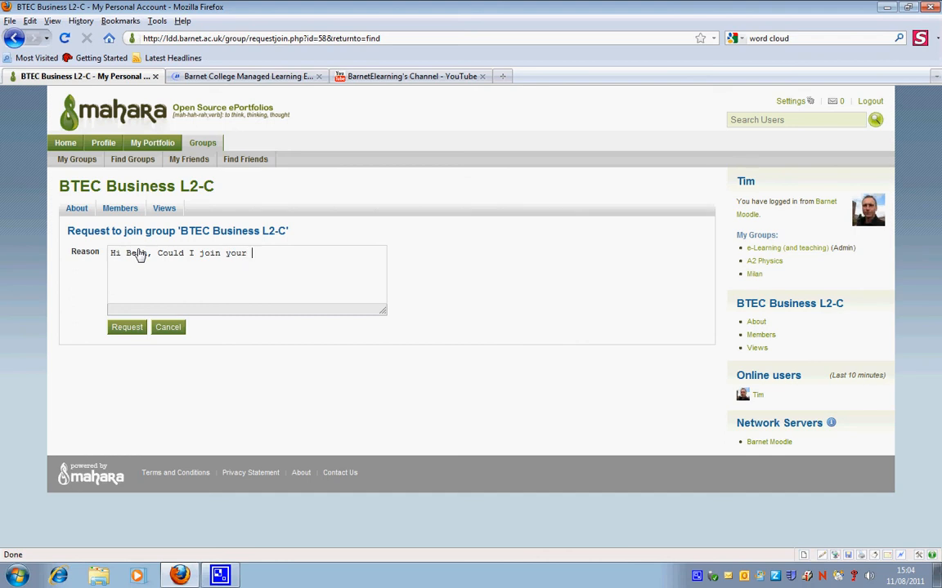
type("group ple")
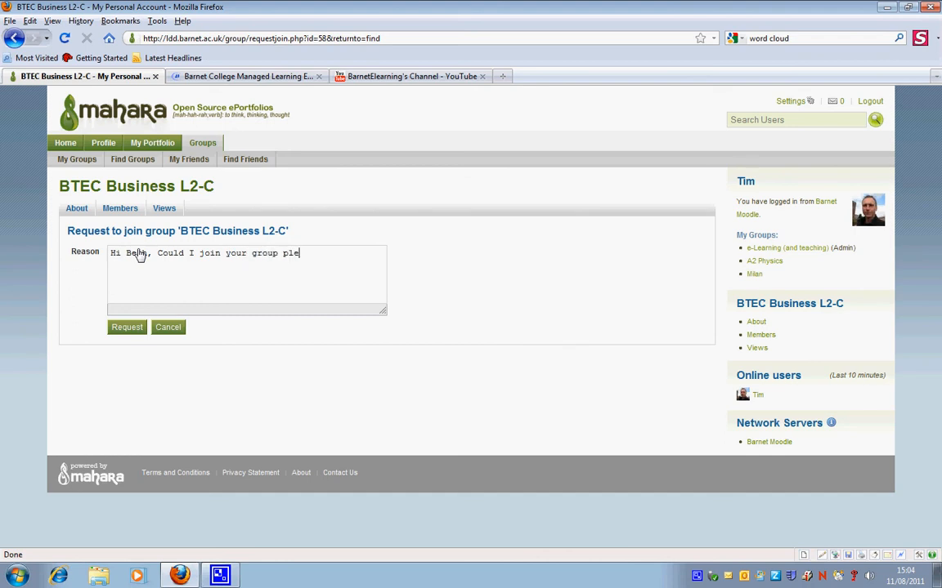
type("ase?")
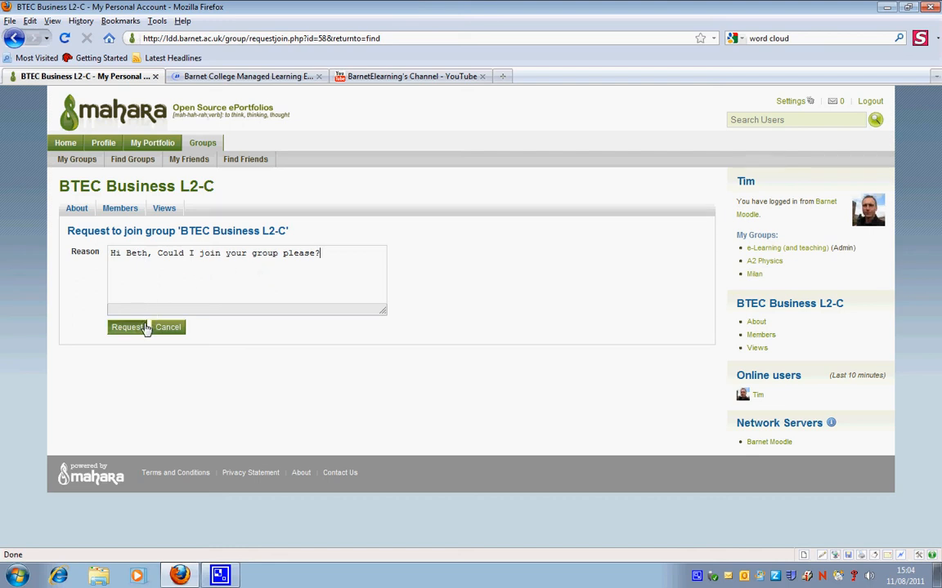
mouse_move(332, 258)
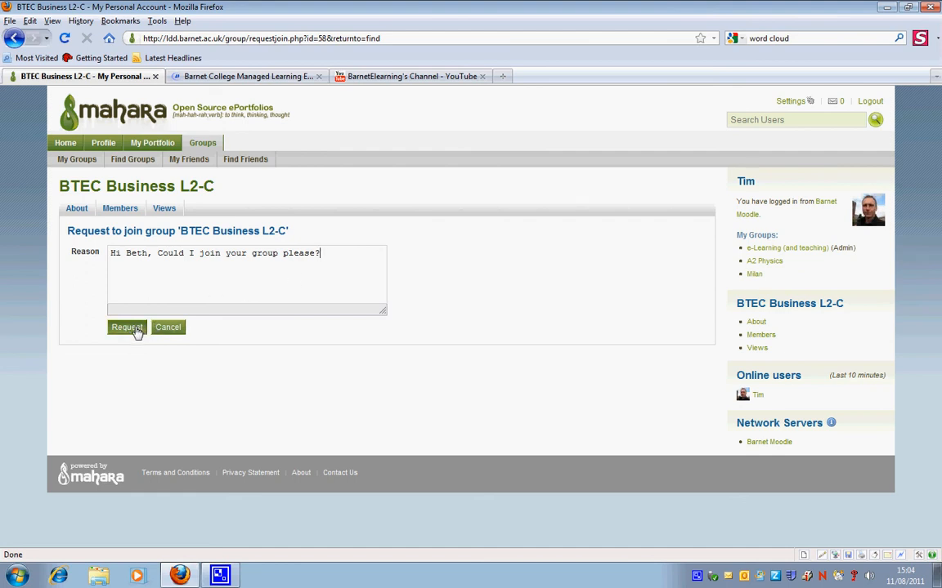
left_click(127, 327)
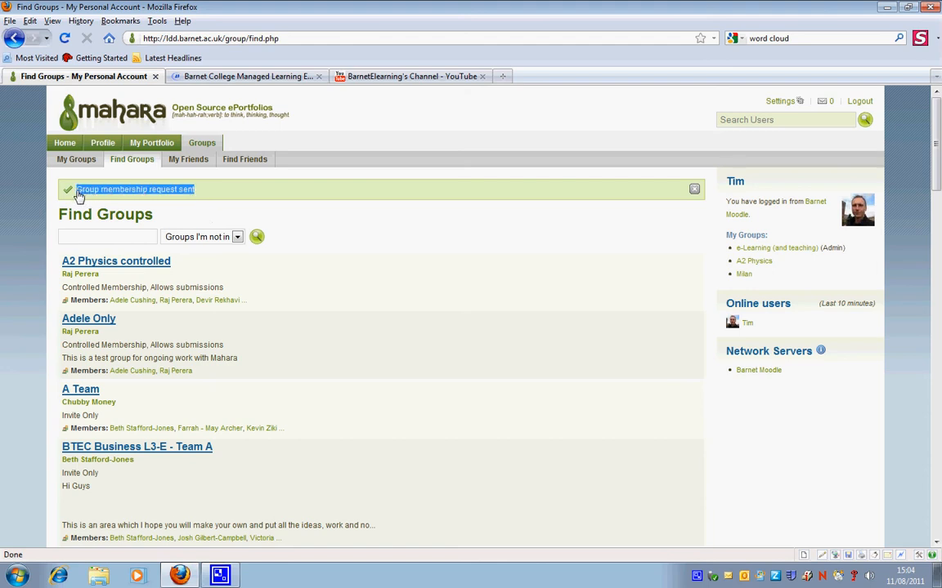
mouse_move(220, 174)
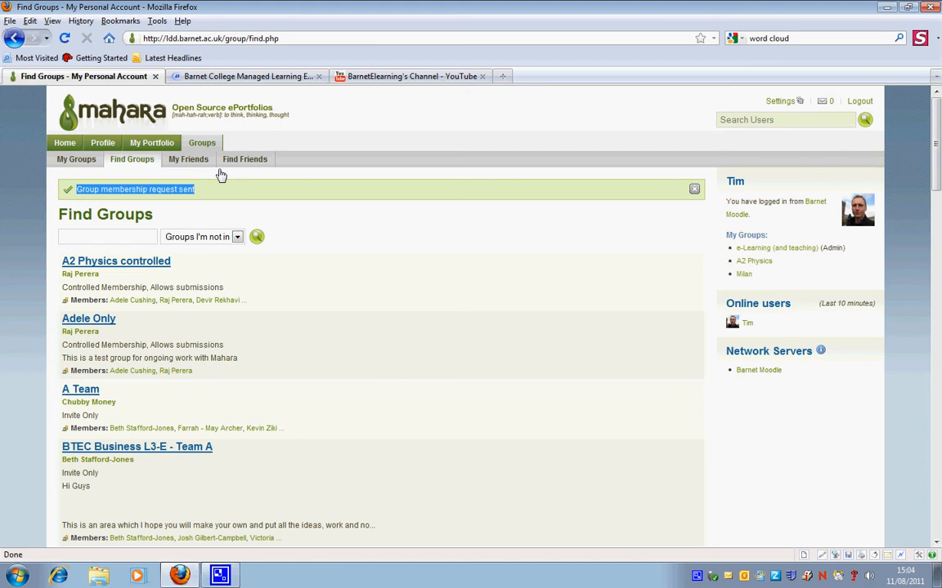
mouse_move(745, 235)
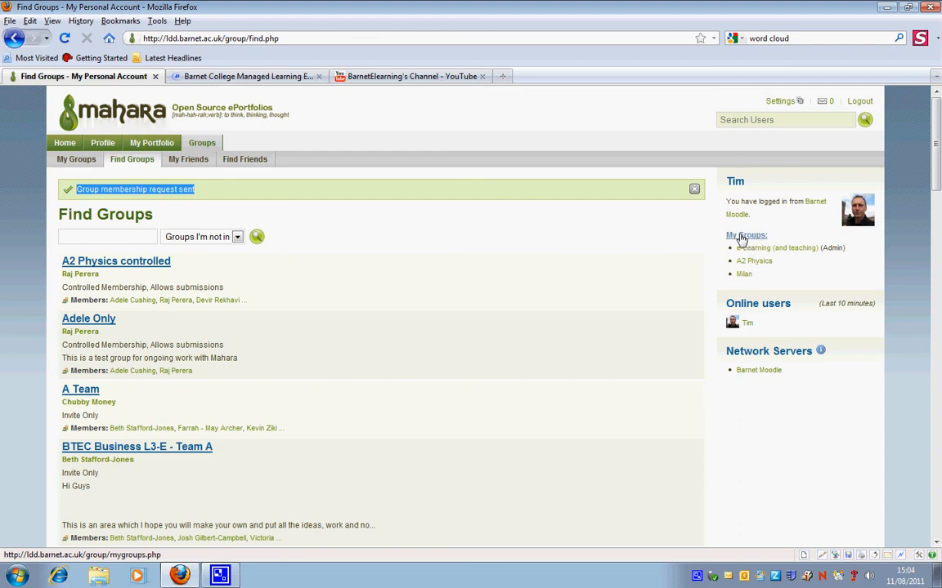
- View My Groups showing BTEC Business L2-C marked as requested to join
left_click(746, 235)
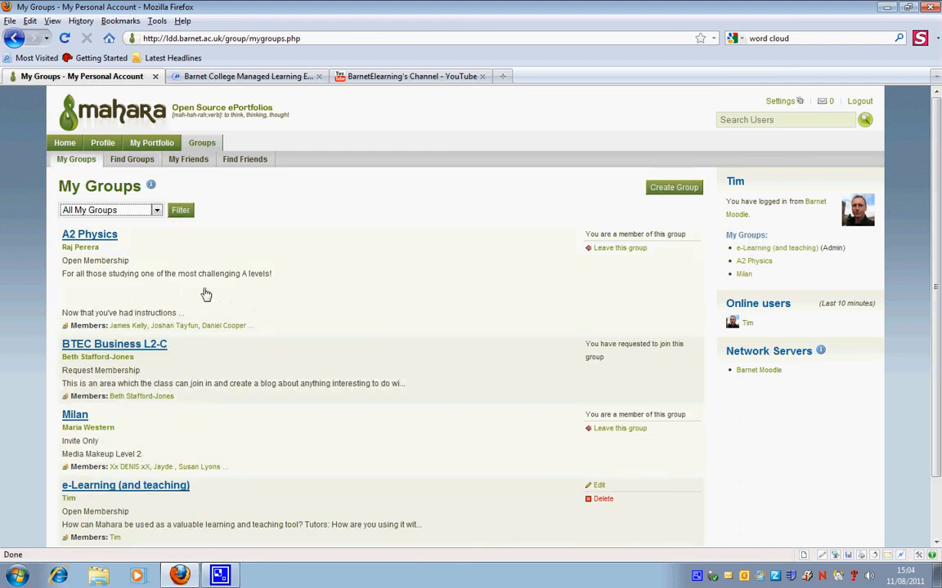
mouse_move(106, 356)
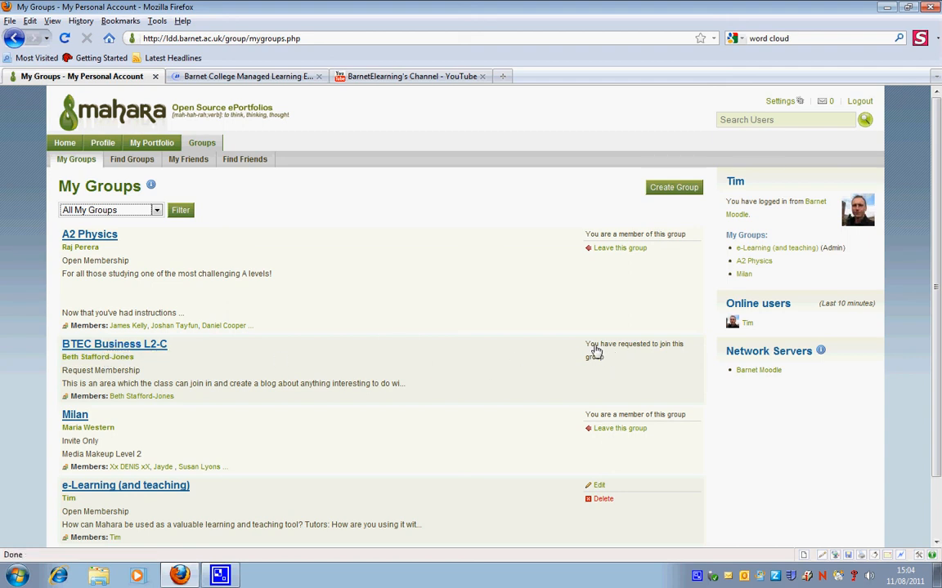
mouse_move(592, 350)
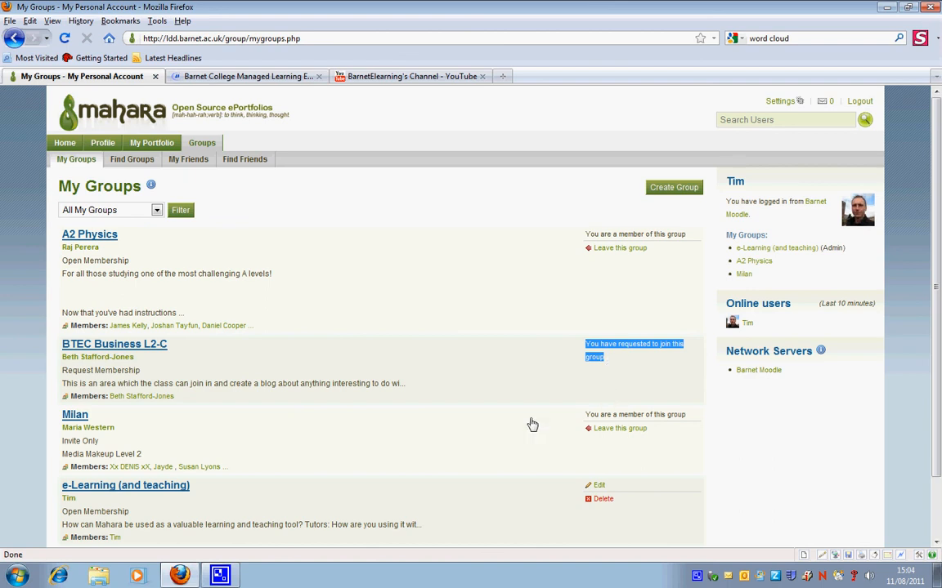
scroll("down", 3)
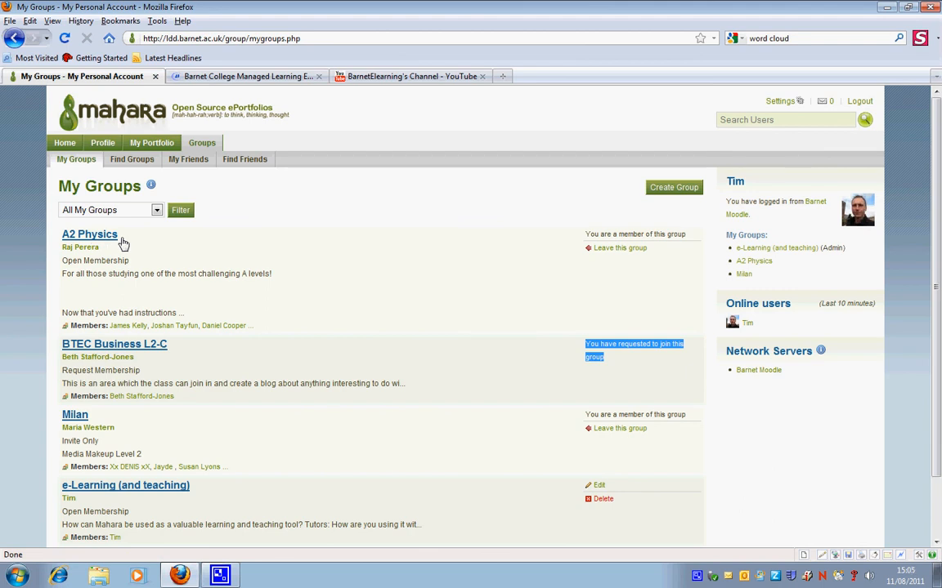
mouse_move(386, 186)
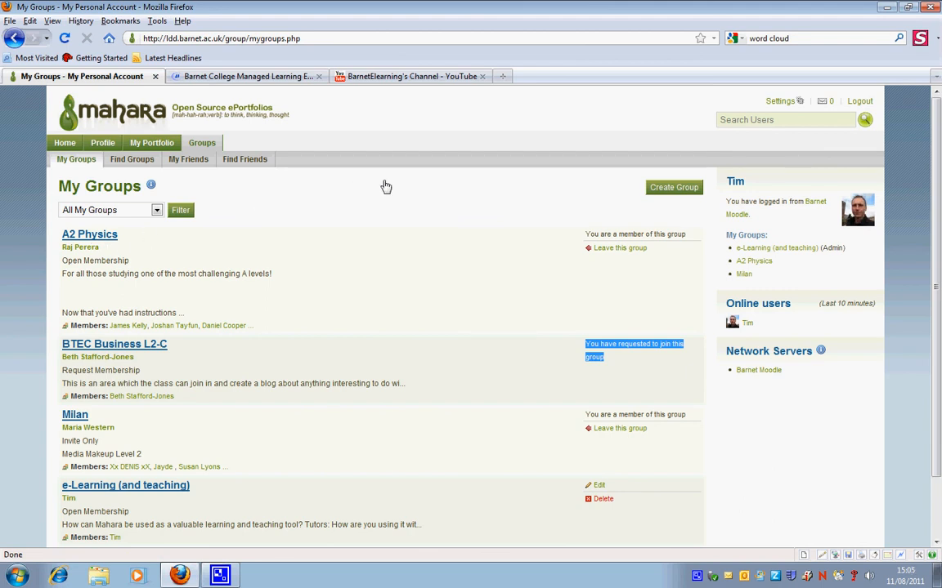